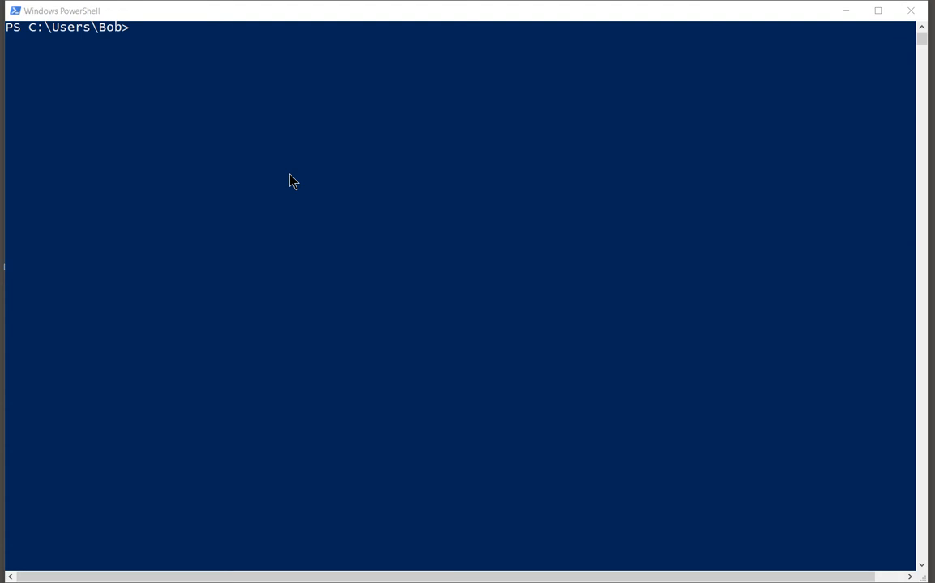
Run get-mailbox to list all seven mailboxes, then start typing the next get command.
text(get-)
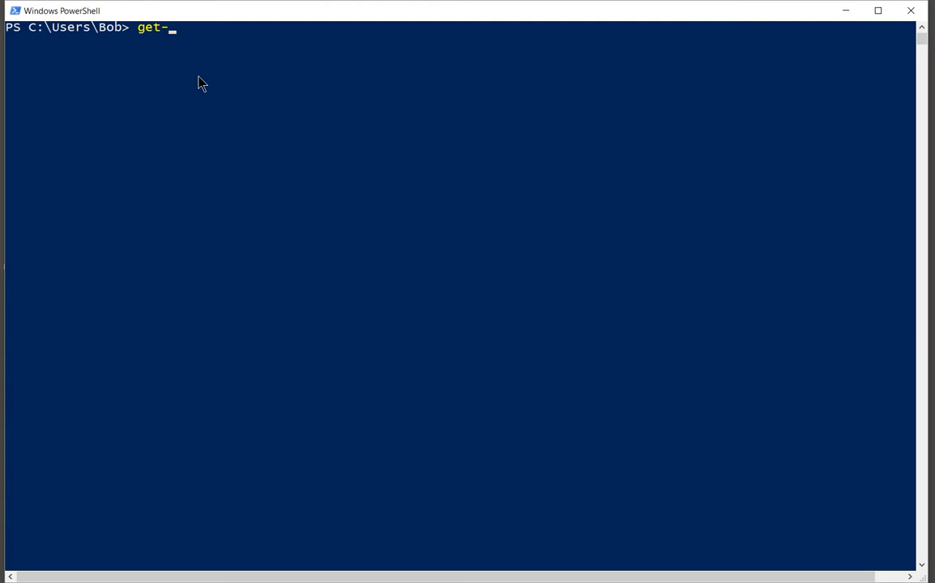
text(mailbox)
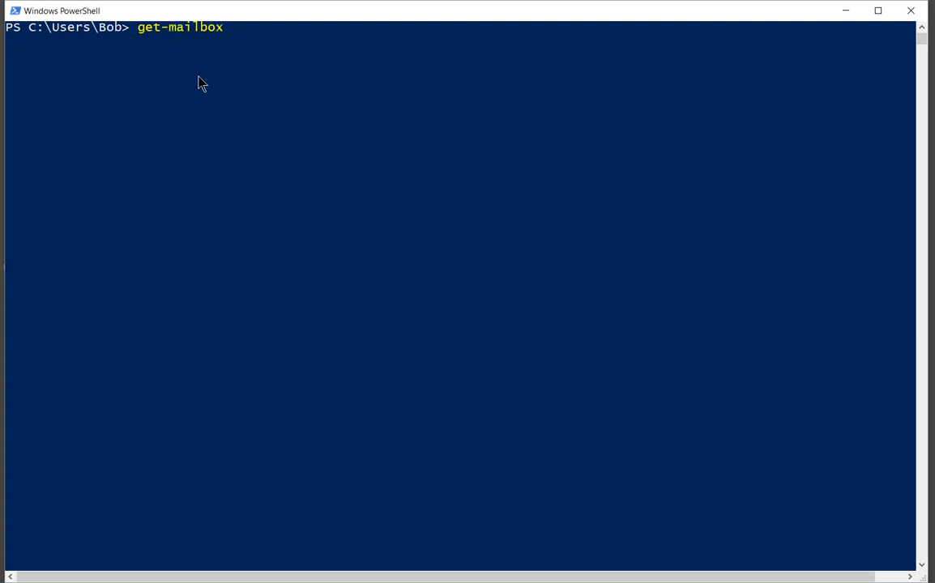
key(Return)
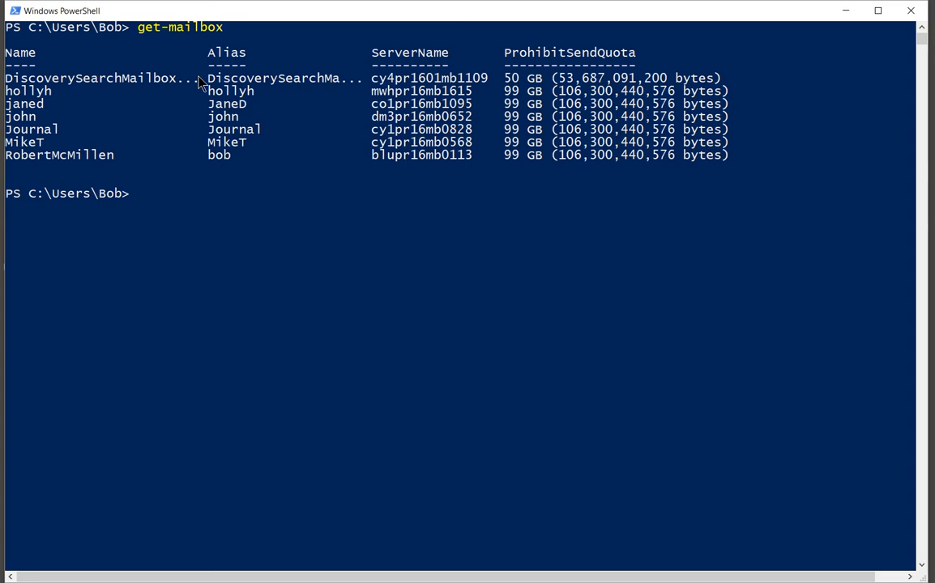
text(get)
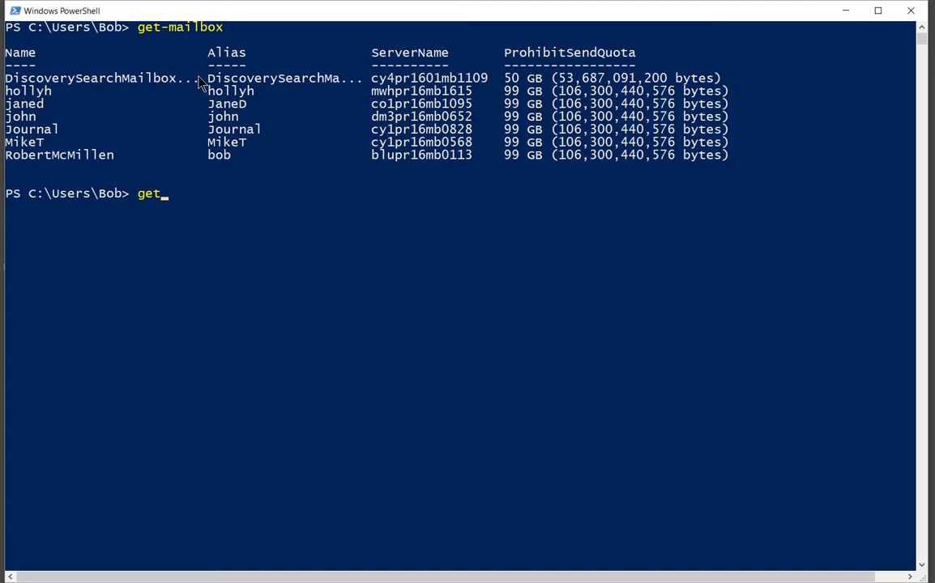
text(-user)
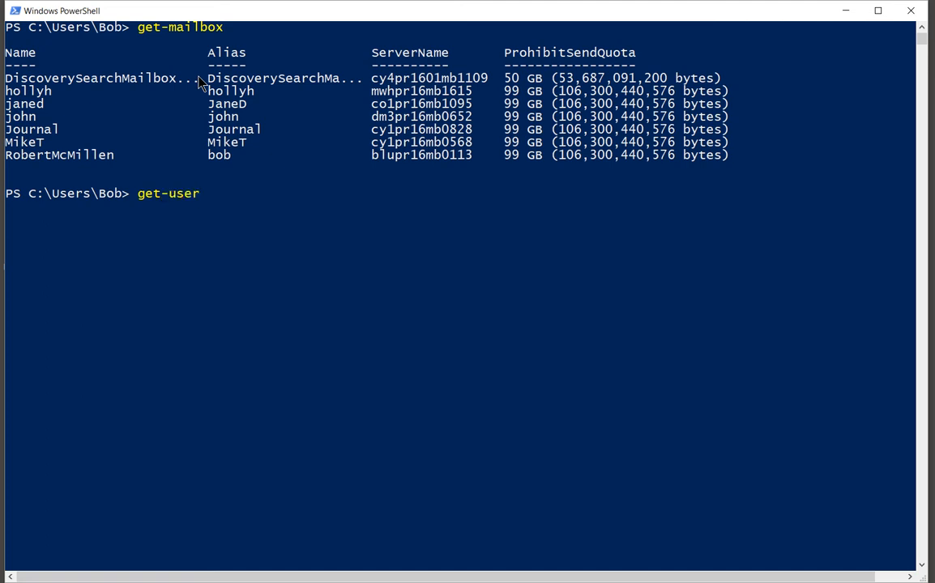
text(miket)
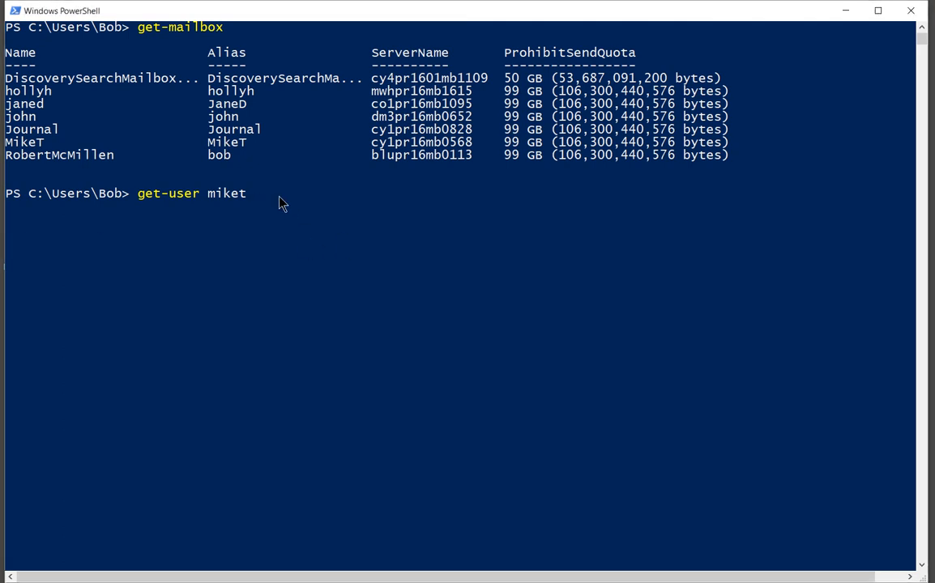
text(| Format-List RemotePowerShellEnabled)
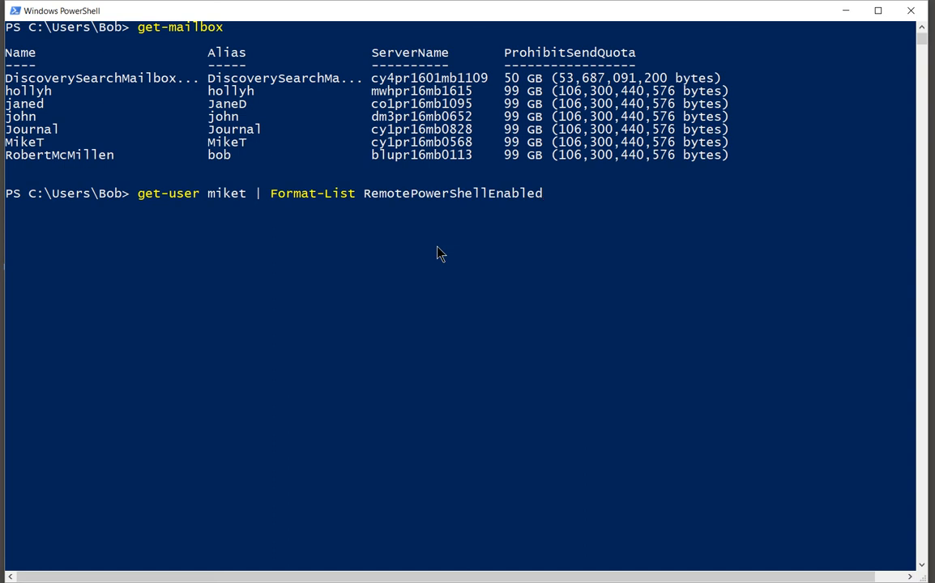